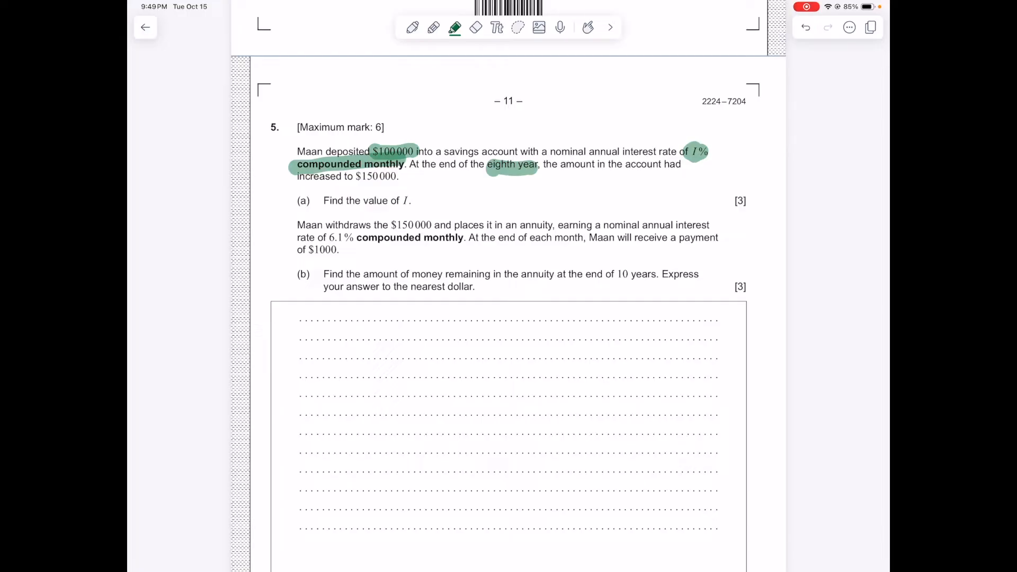
Highlight $150 000 and the unknown I in question 5, then take the pen.
drag(357, 176, 400, 176)
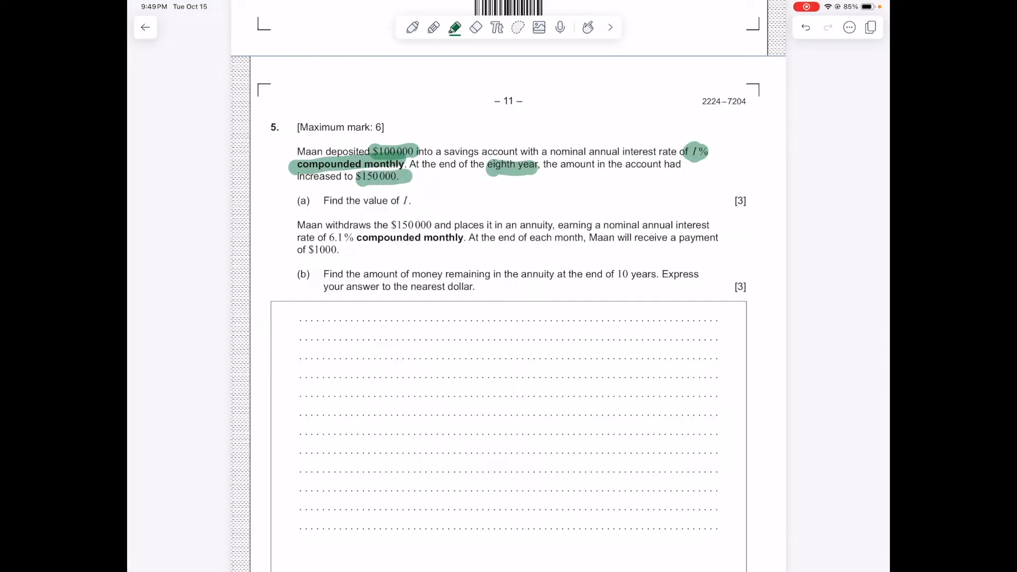
click(407, 200)
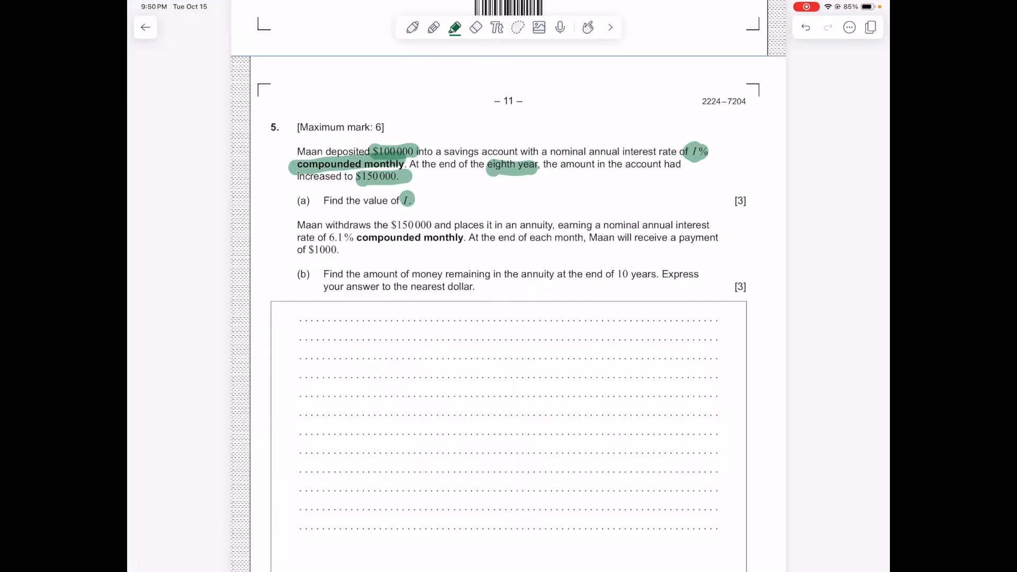
click(412, 27)
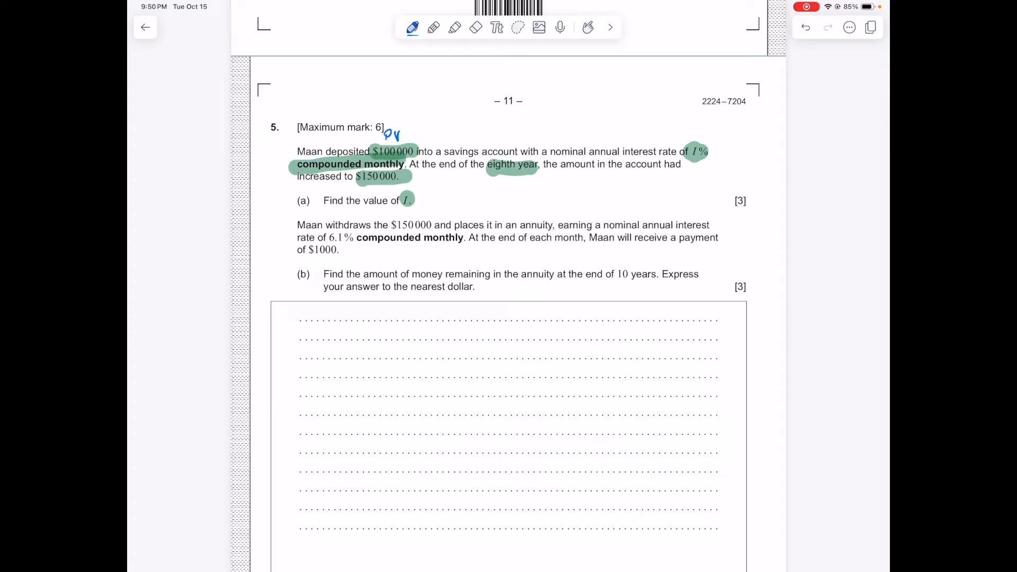
Label $150 000 as FV and write 8×12 under eighth year in blue pen.
drag(373, 189, 386, 185)
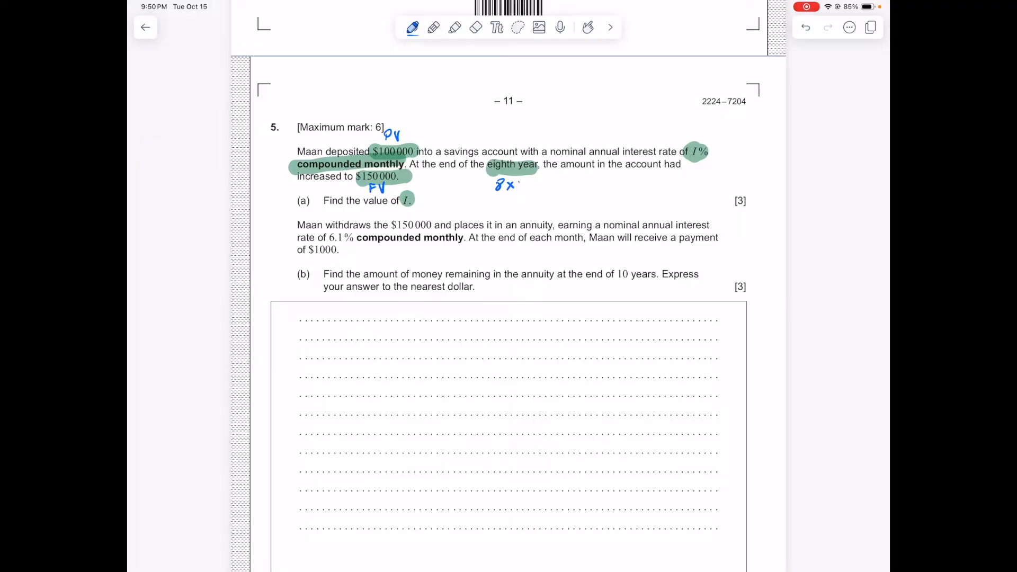
text(12)
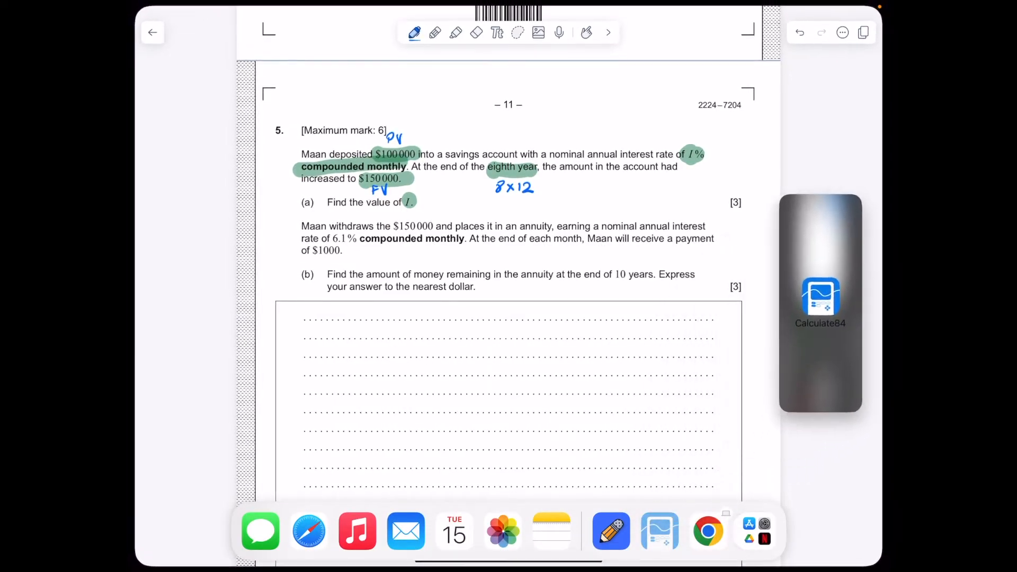
Put Calculate84 in Split View beside the notes and show the CALC finance menu.
click(820, 302)
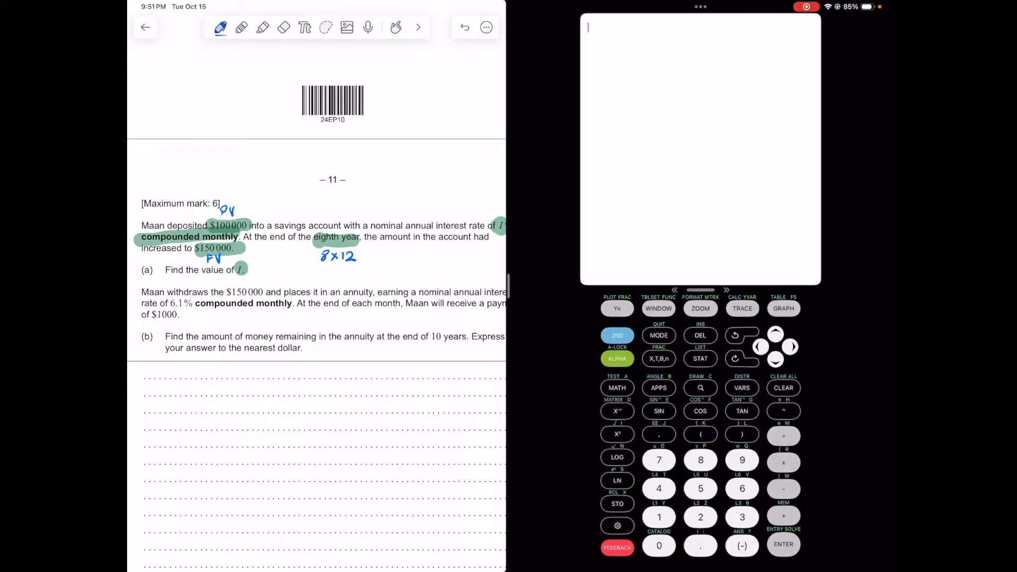
click(659, 388)
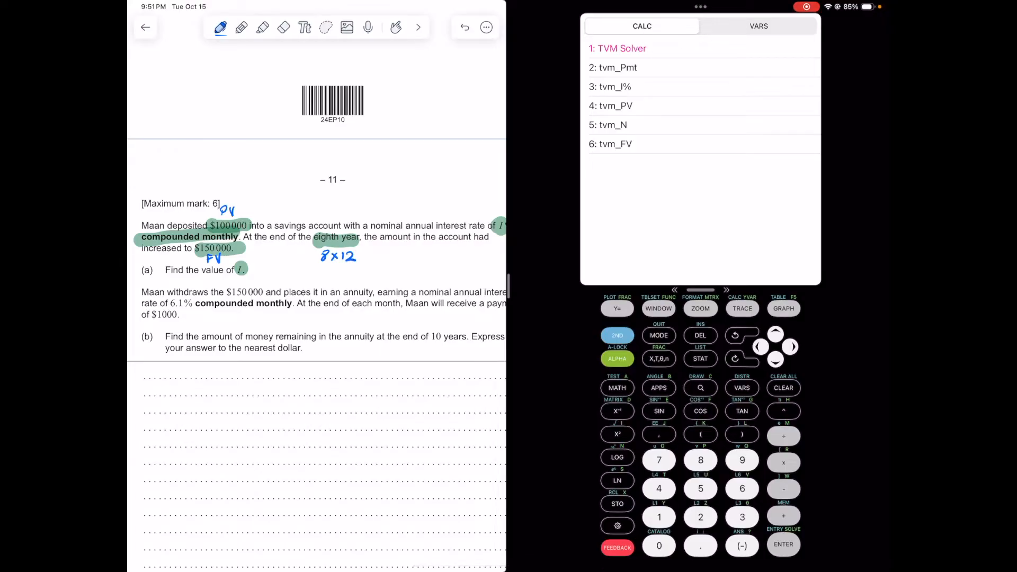
Start the TVM Solver with N = 96, I% = 0 and PV = -100000.
click(783, 545)
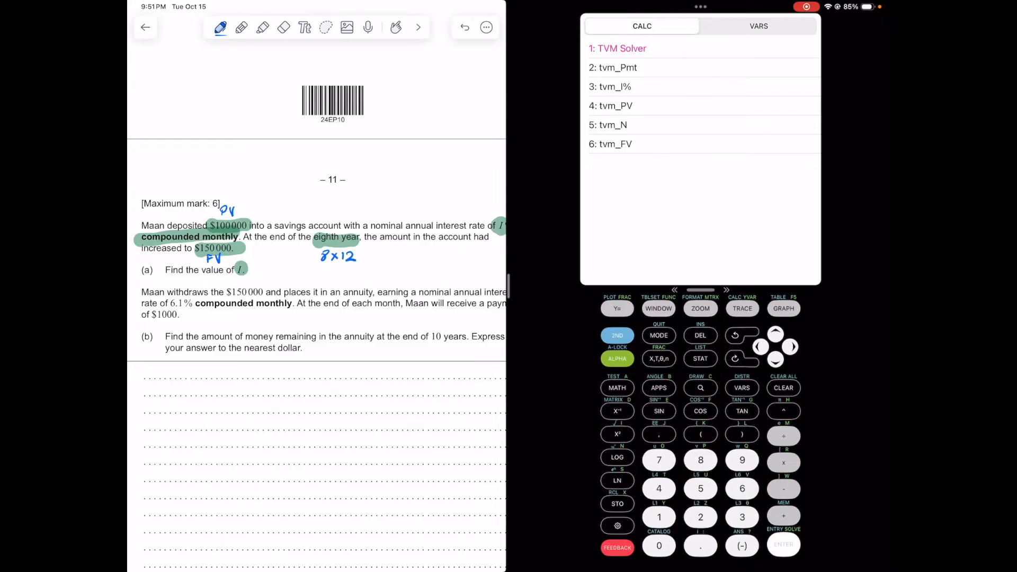
click(616, 47)
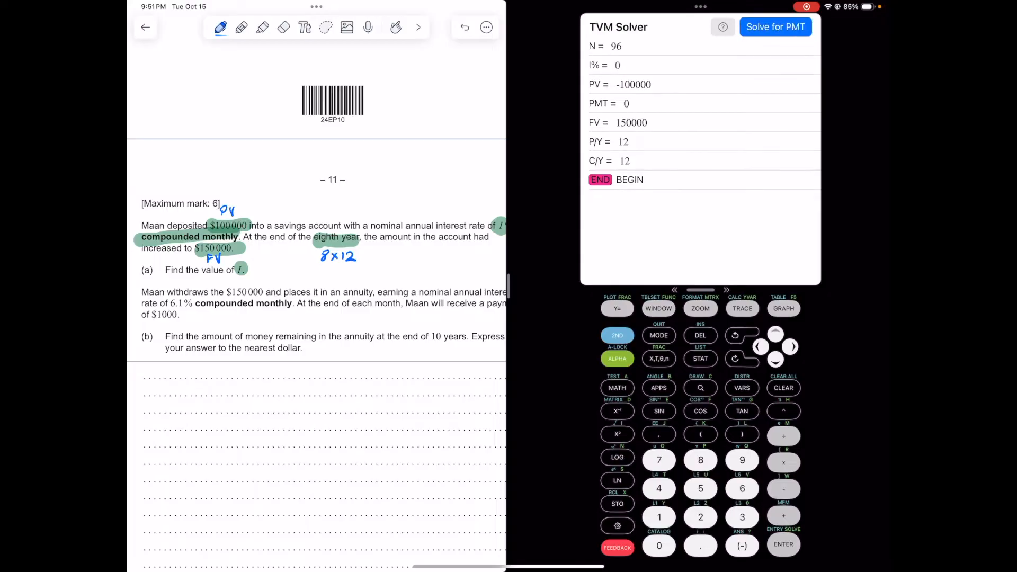
click(635, 85)
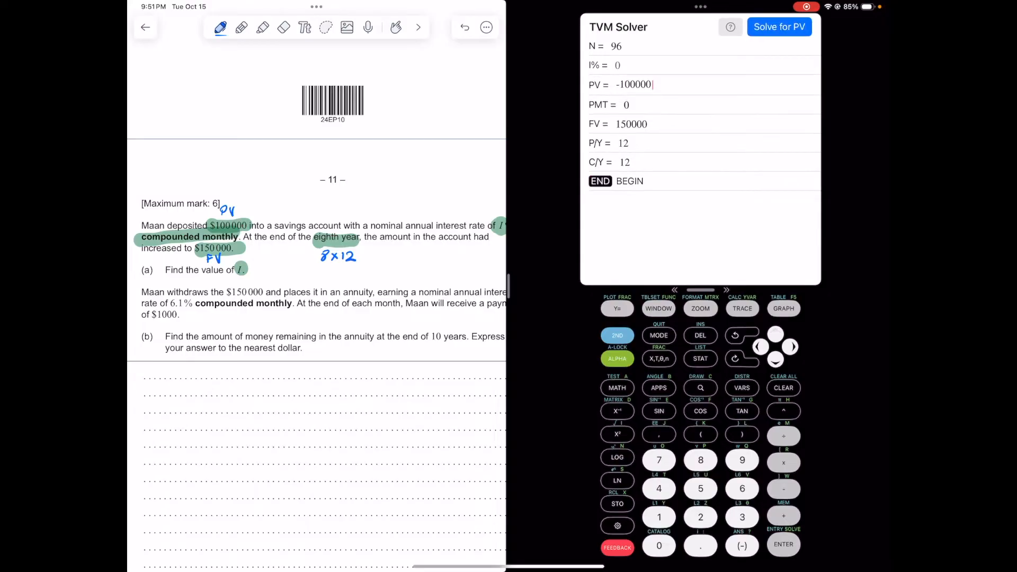
click(623, 45)
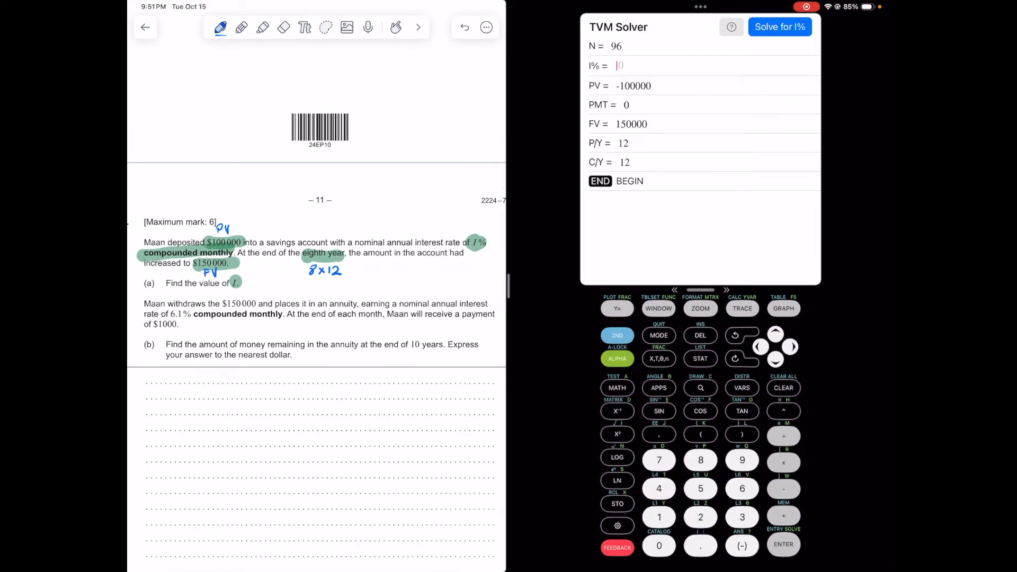
text(0)
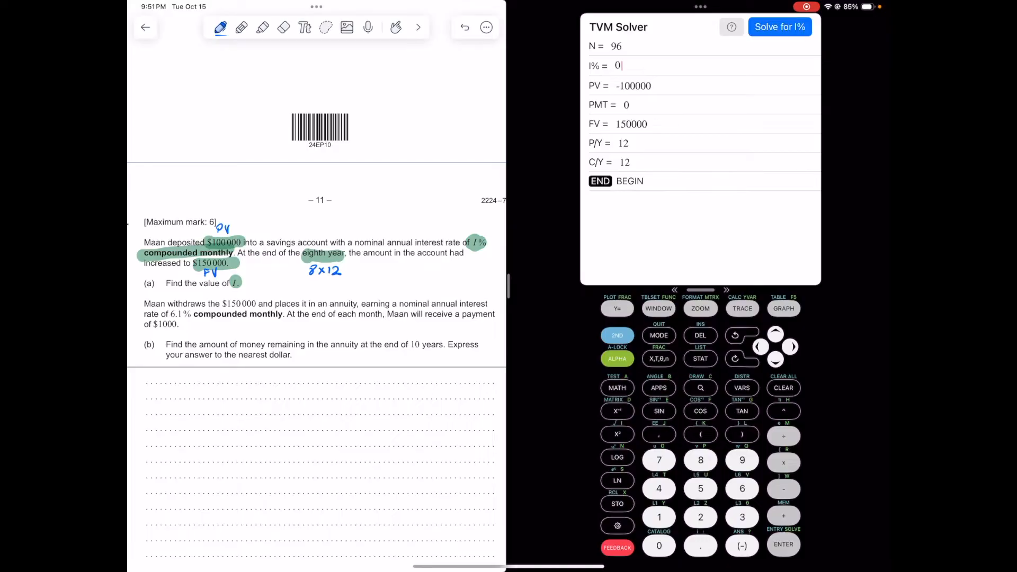
click(636, 84)
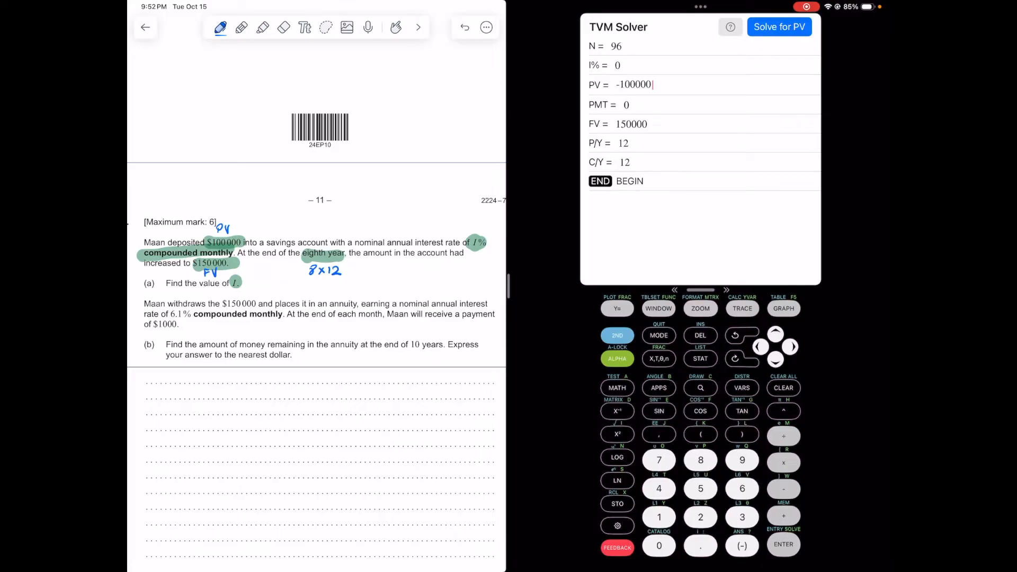
Set FV = 150000 with P/Y and C/Y 12, then solve I% as 5.079032.
click(633, 123)
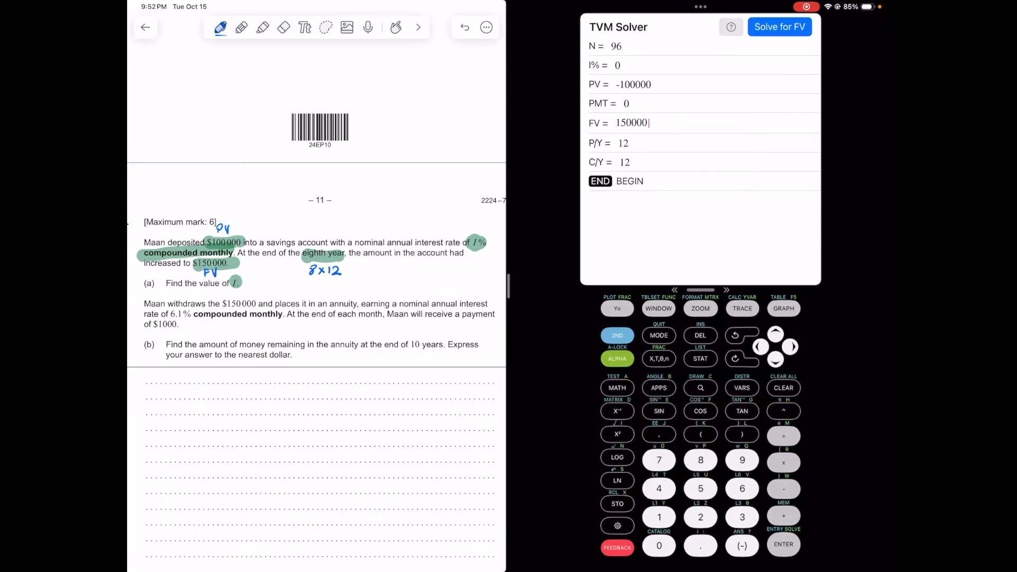
click(623, 143)
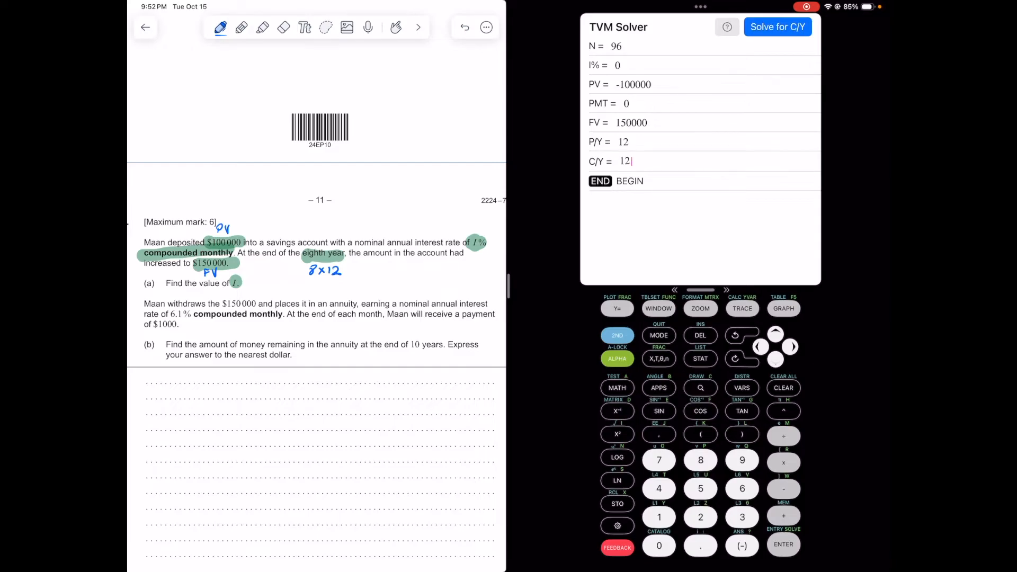
click(649, 123)
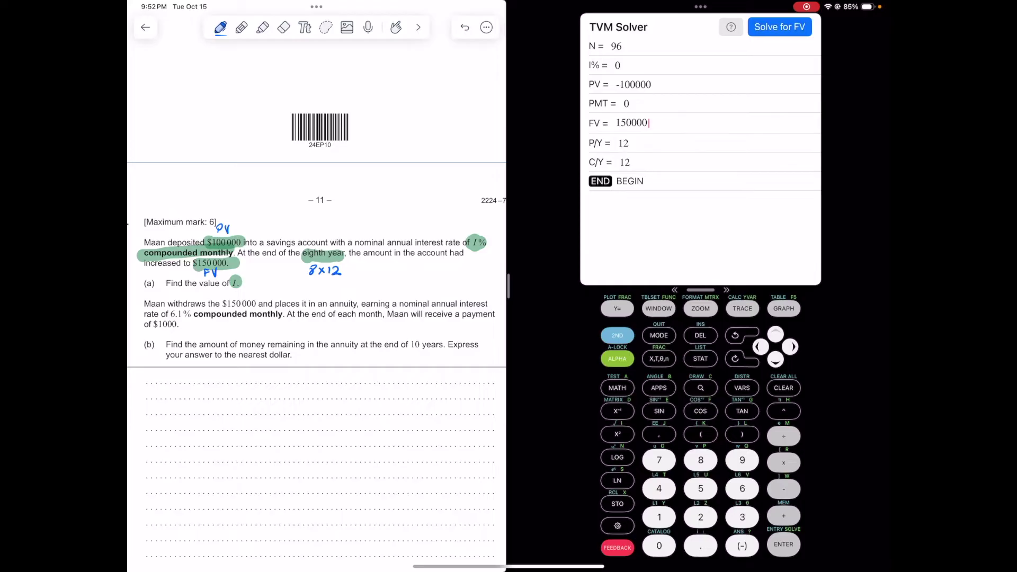
click(611, 65)
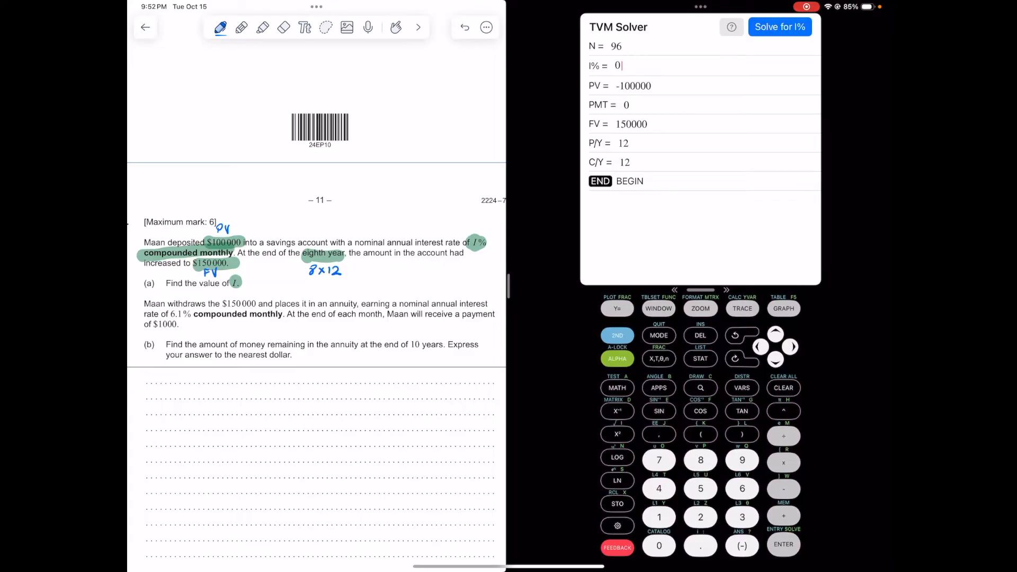
click(617, 359)
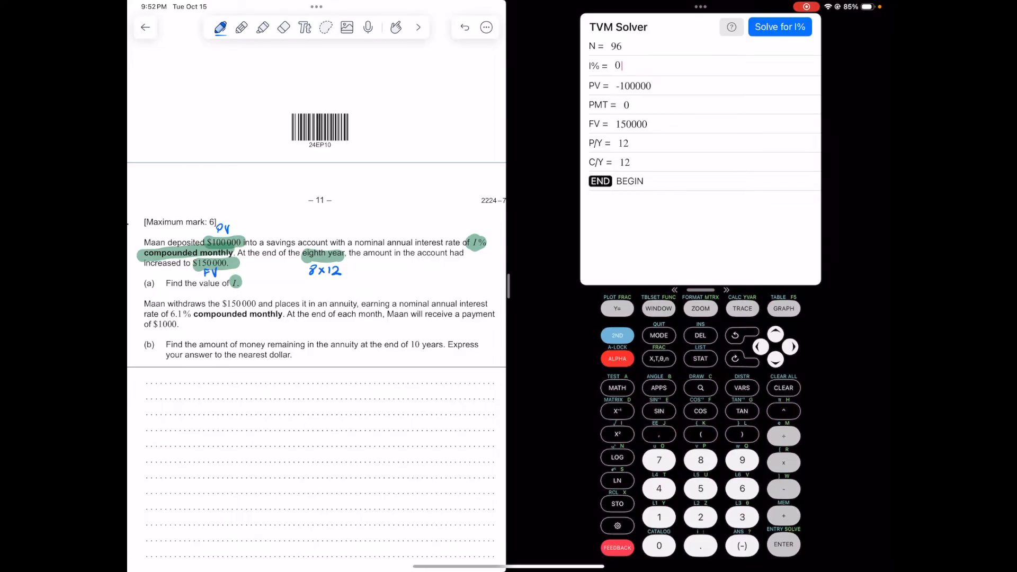
click(779, 27)
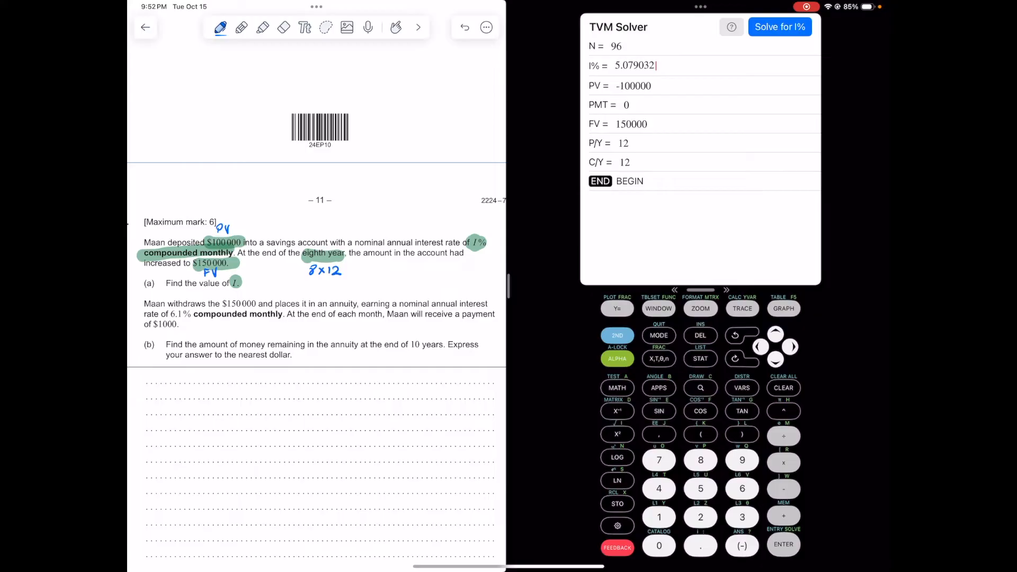
Handwrite 'a) N = 96' in the answer box and return Notability to full screen.
scroll(up, 3)
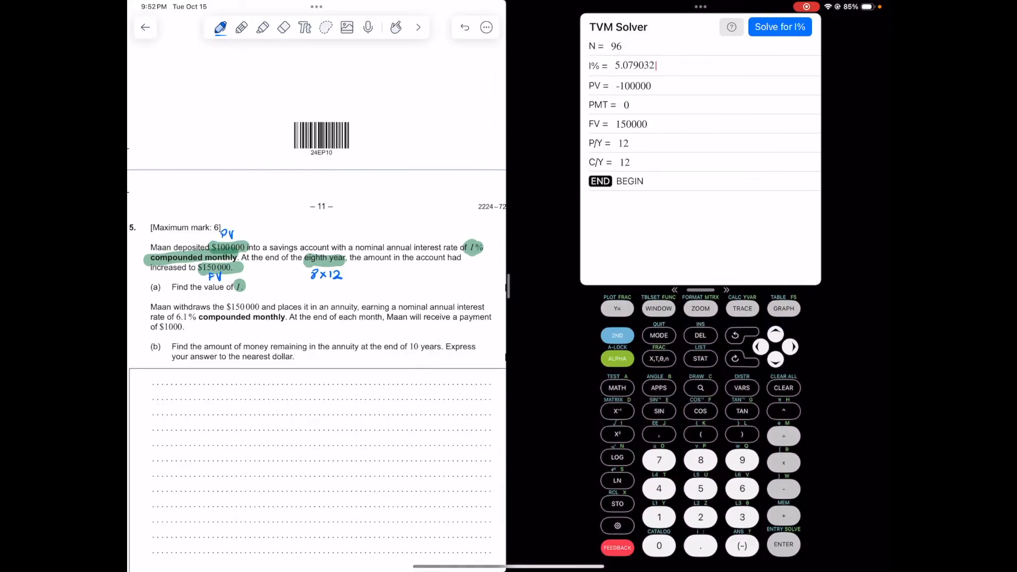
scroll(up, 3)
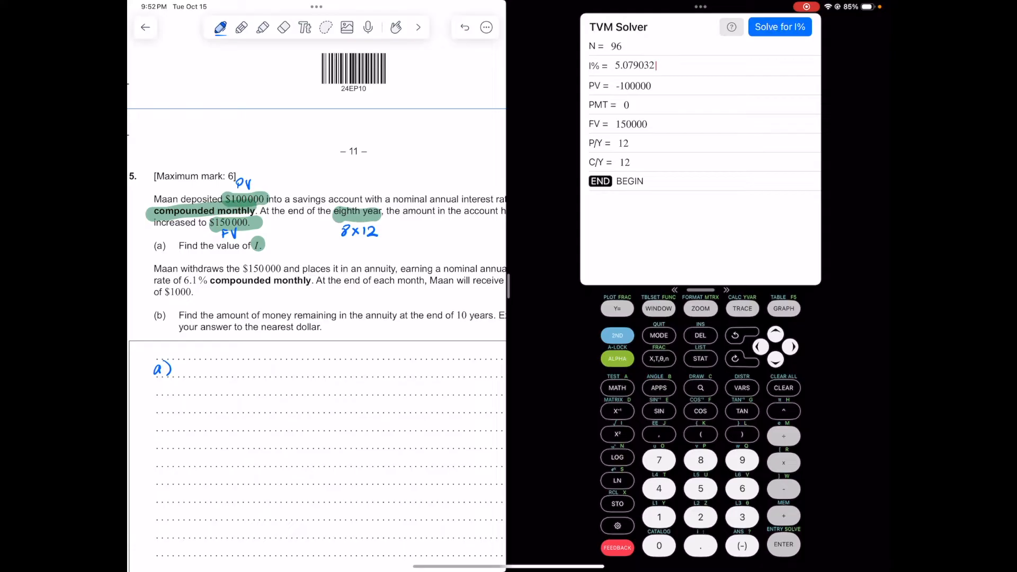
text(N =)
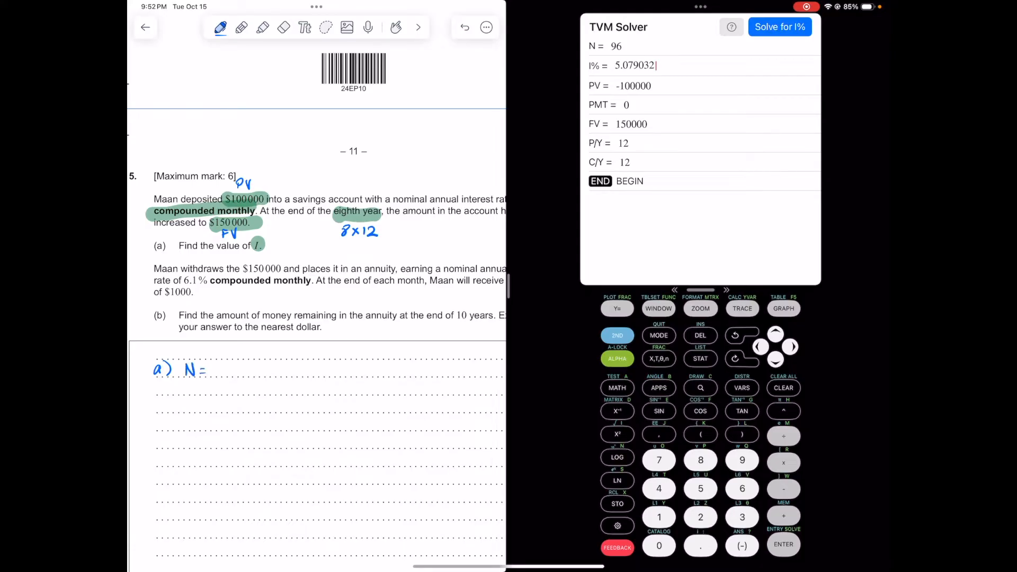
text(96)
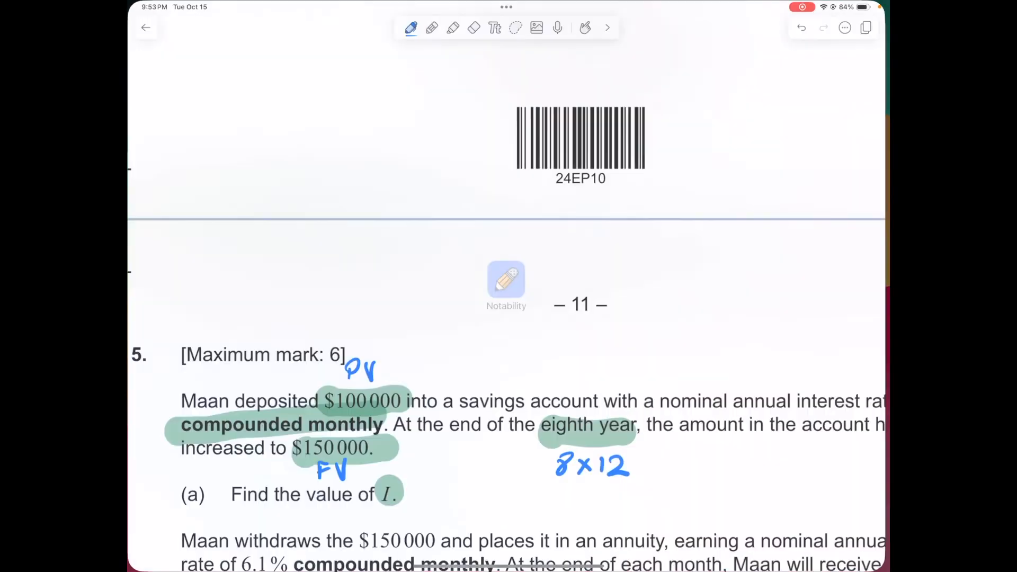
Mark the part (b) annuity details and pick up the pen to head 'b)'.
scroll(up, 3)
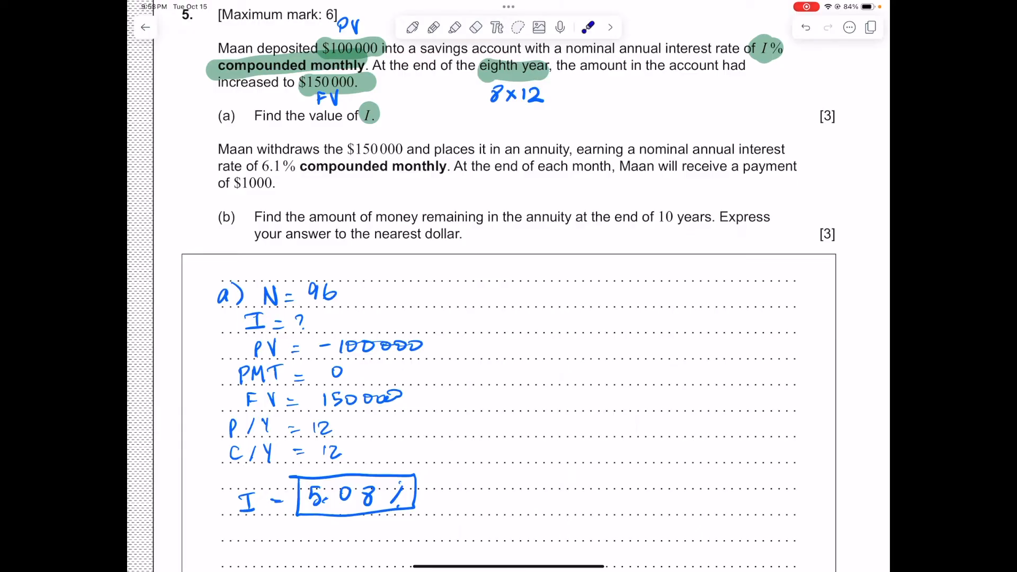
click(385, 162)
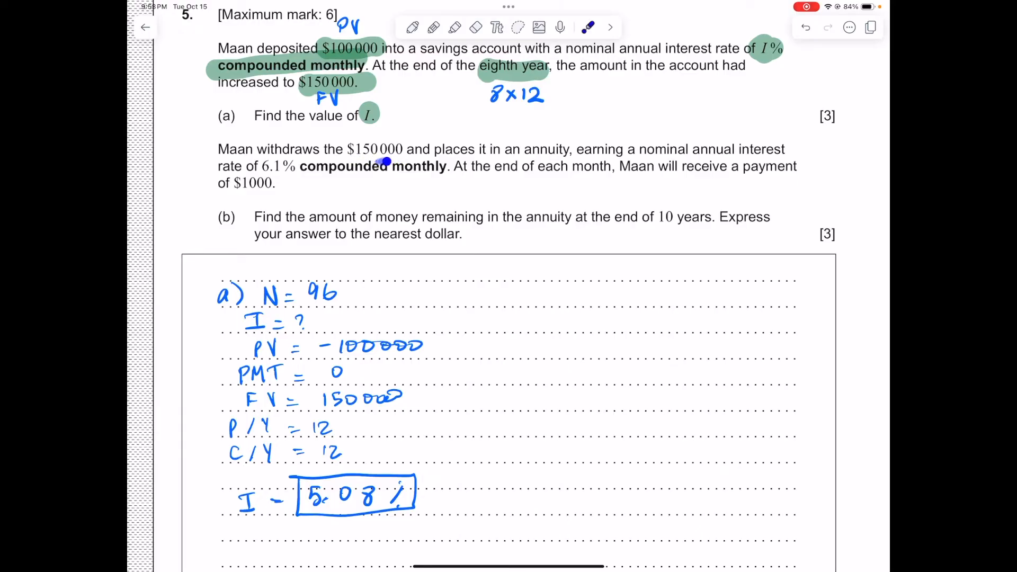
mouse_move(558, 154)
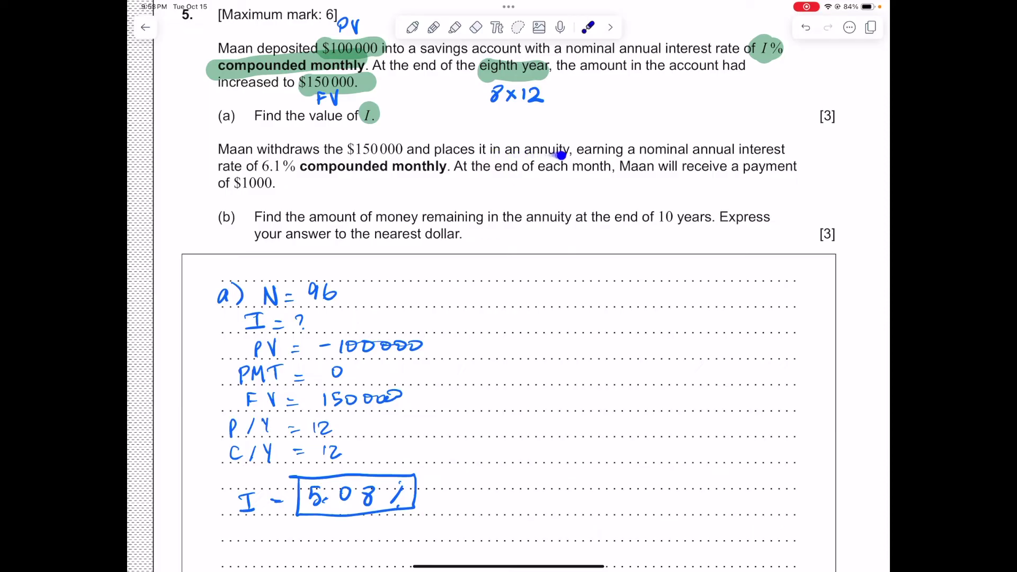
mouse_move(559, 154)
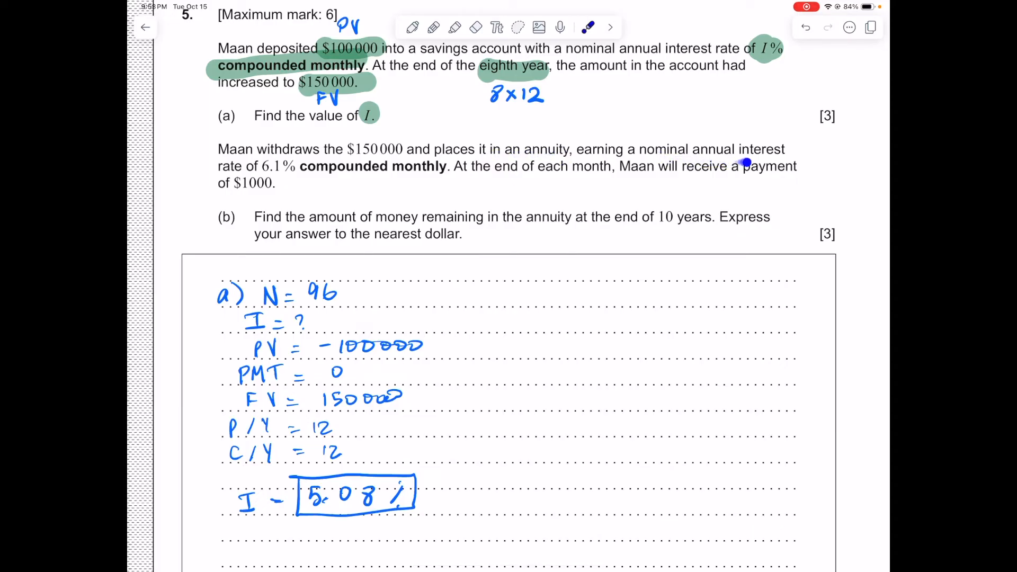
mouse_move(351, 175)
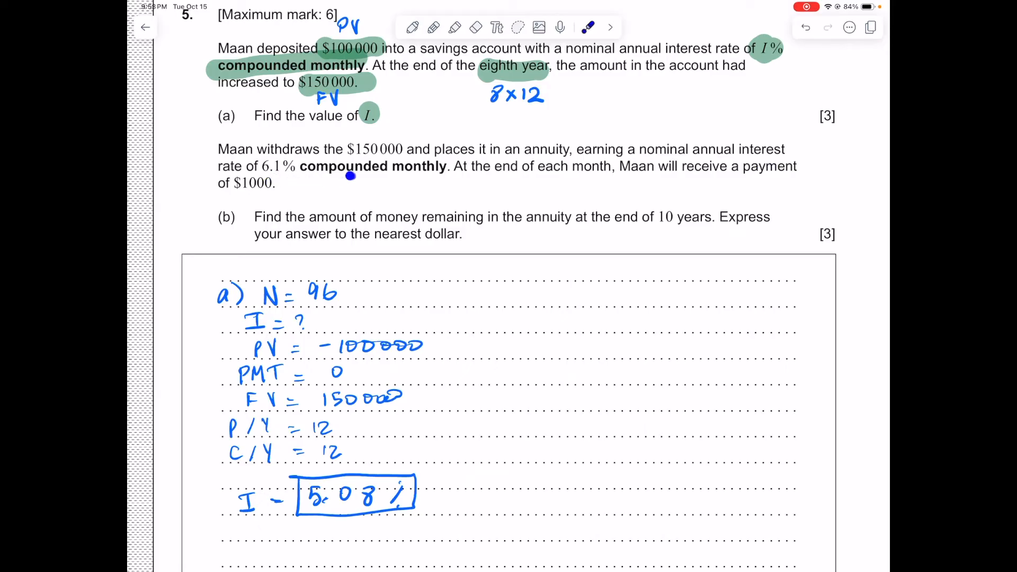
mouse_move(570, 178)
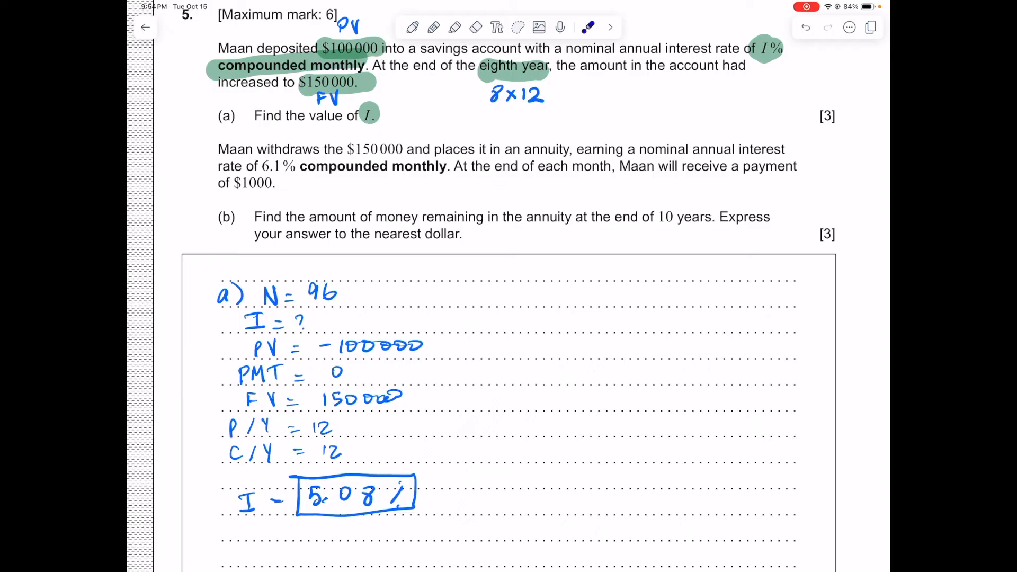
click(412, 27)
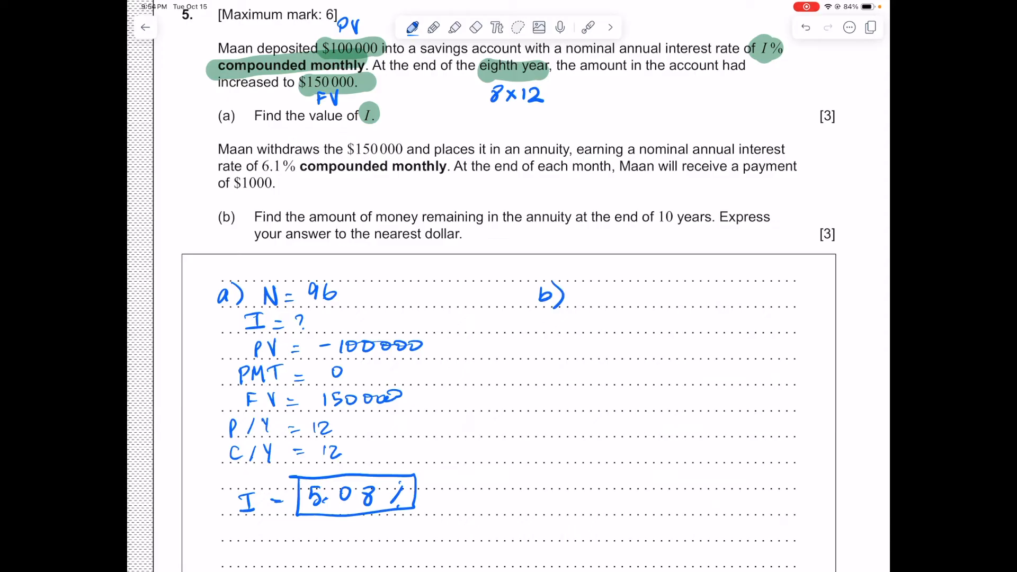
Underline 10 years and write N = 12×10, I = 6.1, PV = −150000.
scroll(down, 3)
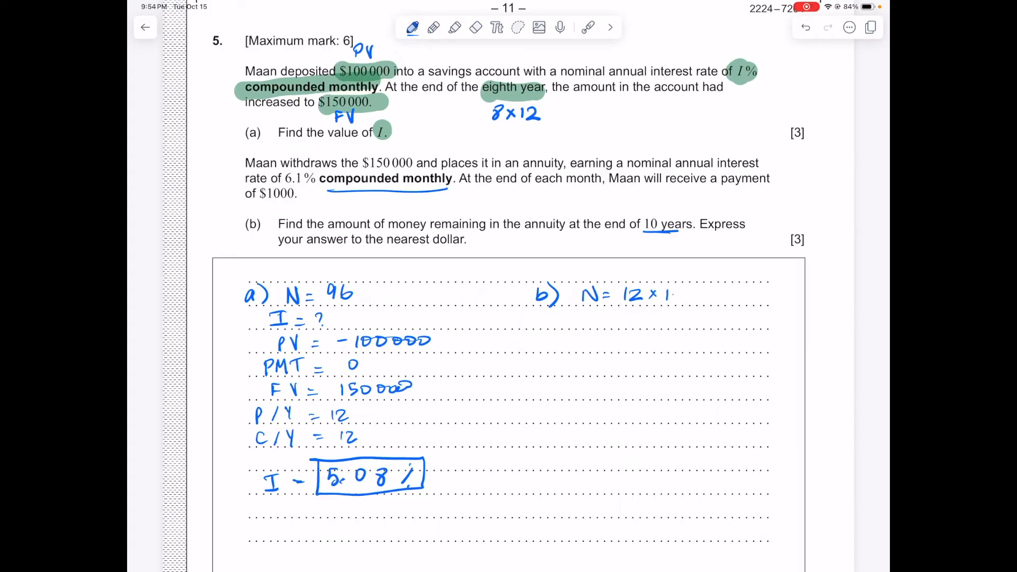
text(10)
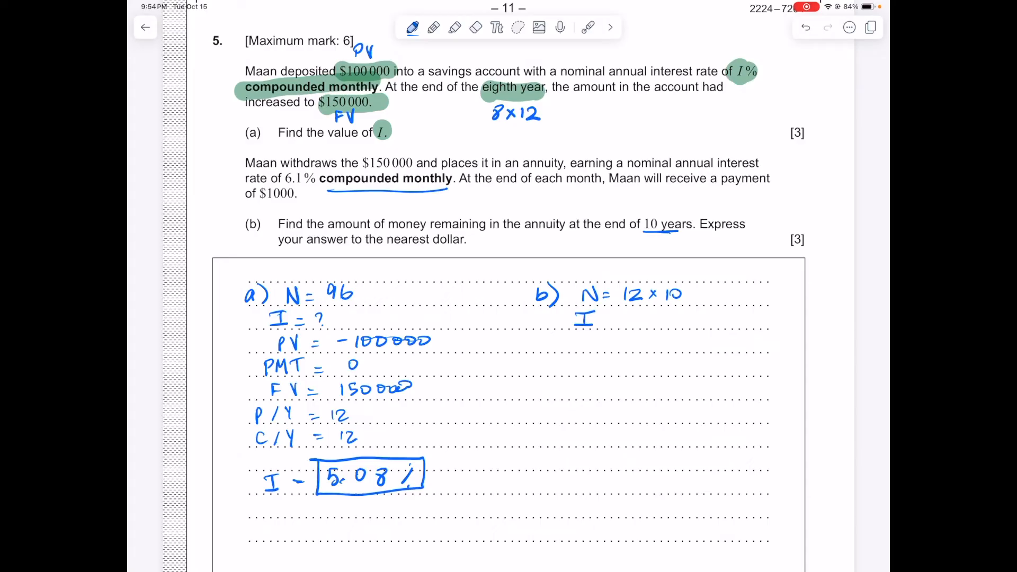
text(=)
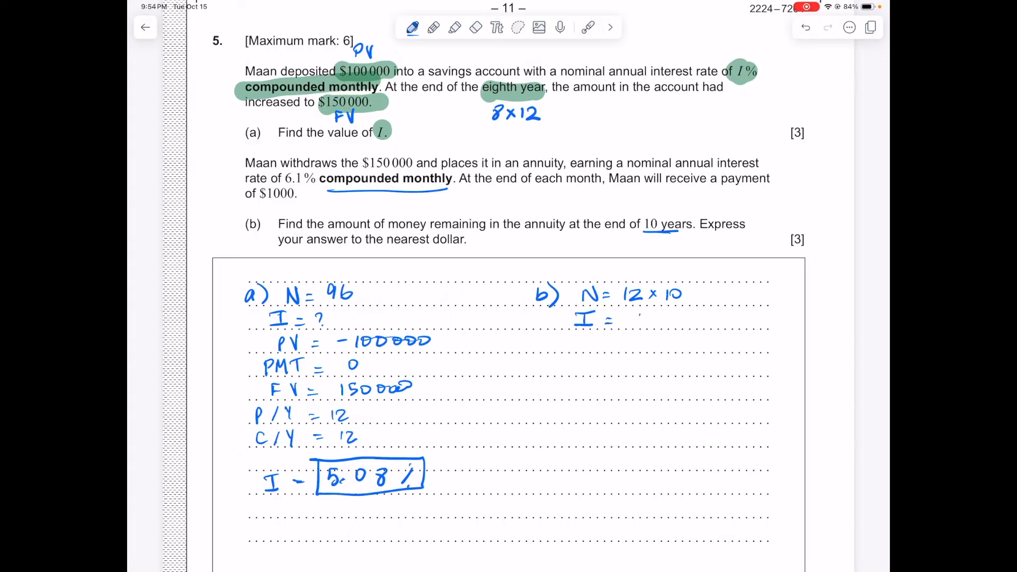
text(6.1)
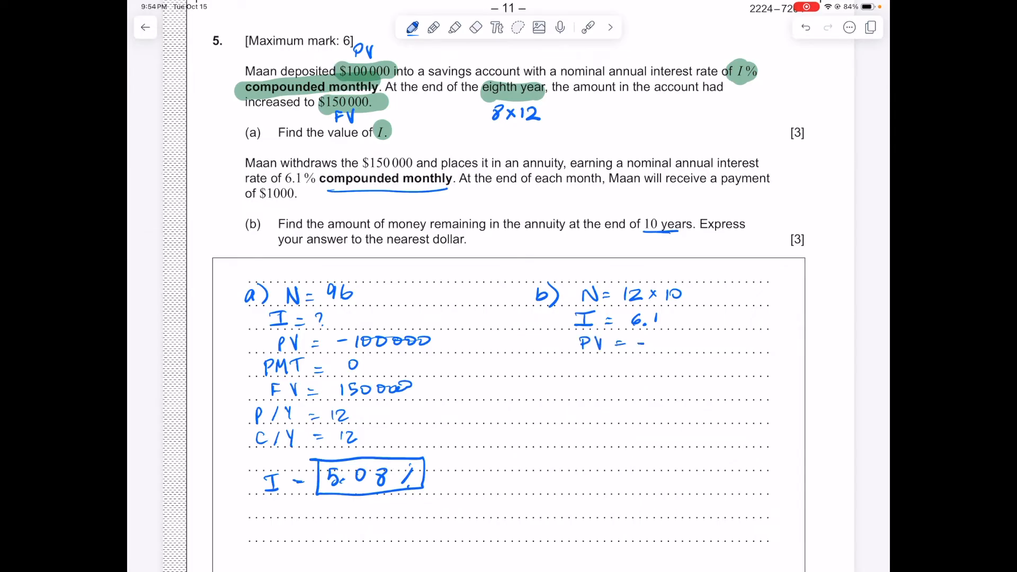
text(150000)
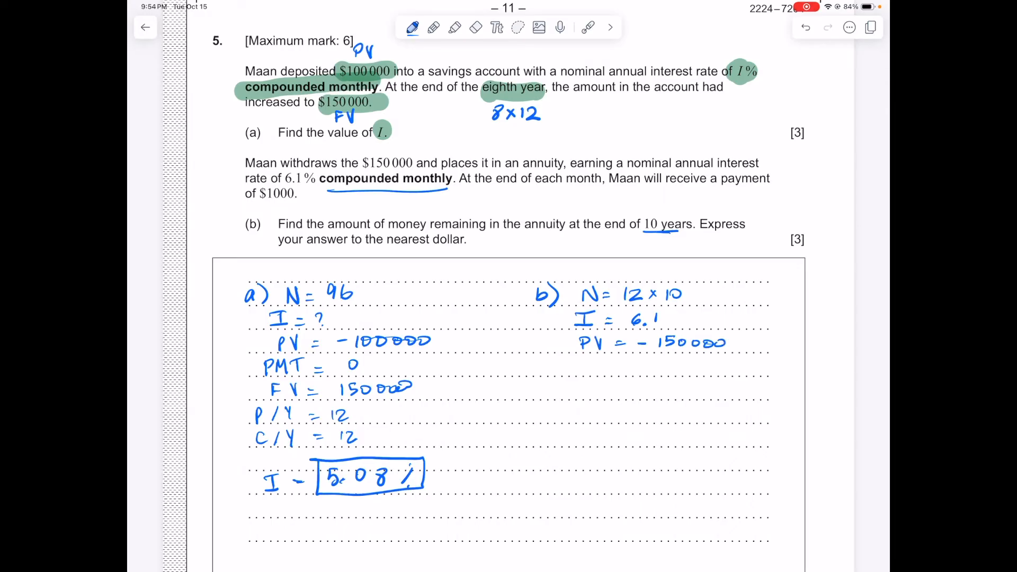
Write PMT = 1000 and FV = ? with P/Y and C/Y 12 under b).
text(PHT)
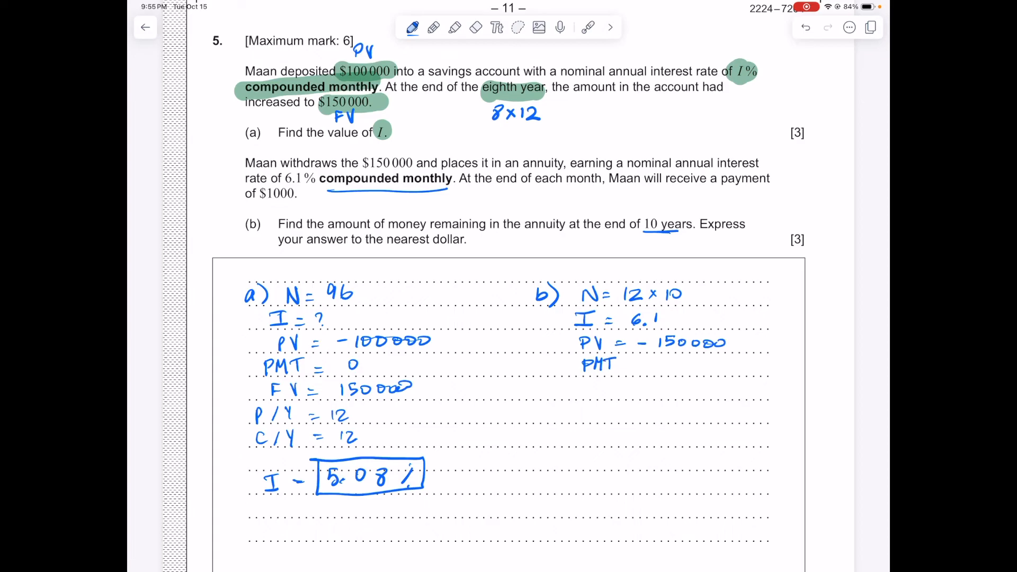
text(= 1)
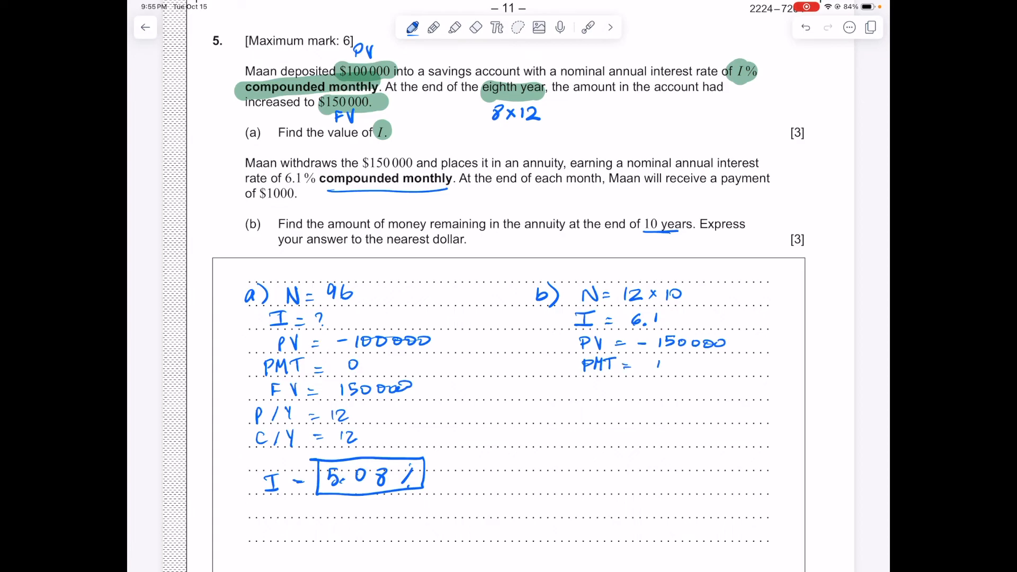
text(000)
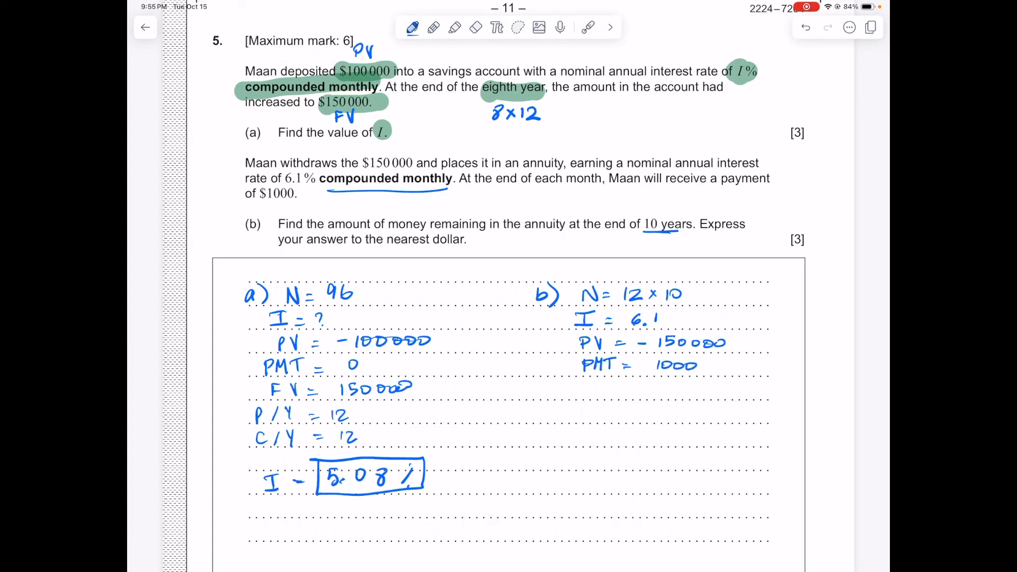
text(FV = ?)
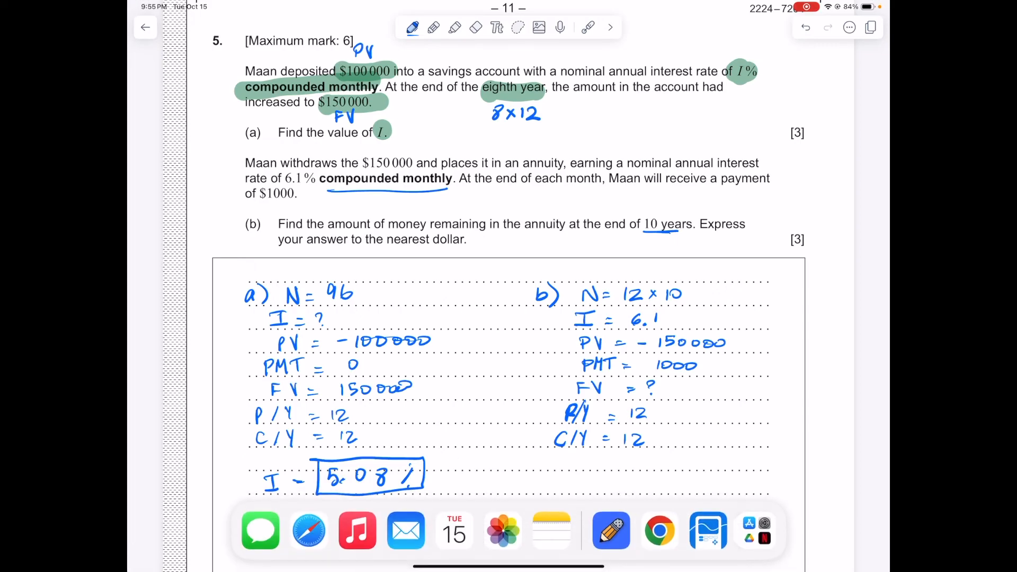
Reopen Calculate84's TVM Solver in Split View beside the notes.
click(658, 530)
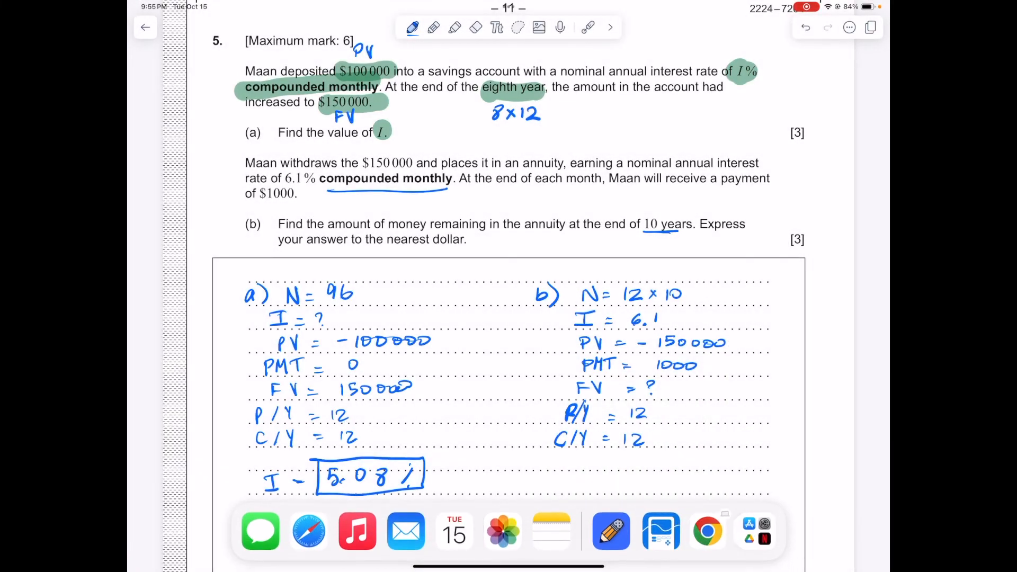
click(660, 531)
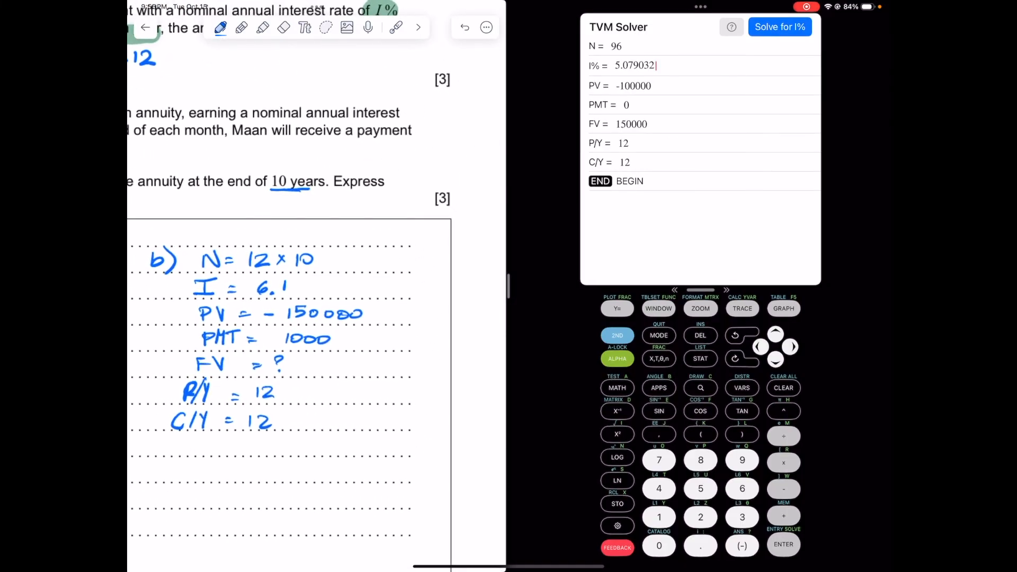
Enter N = 120, I% = 6.1 and PV = −150000 in the TVM Solver.
click(626, 162)
text(120)
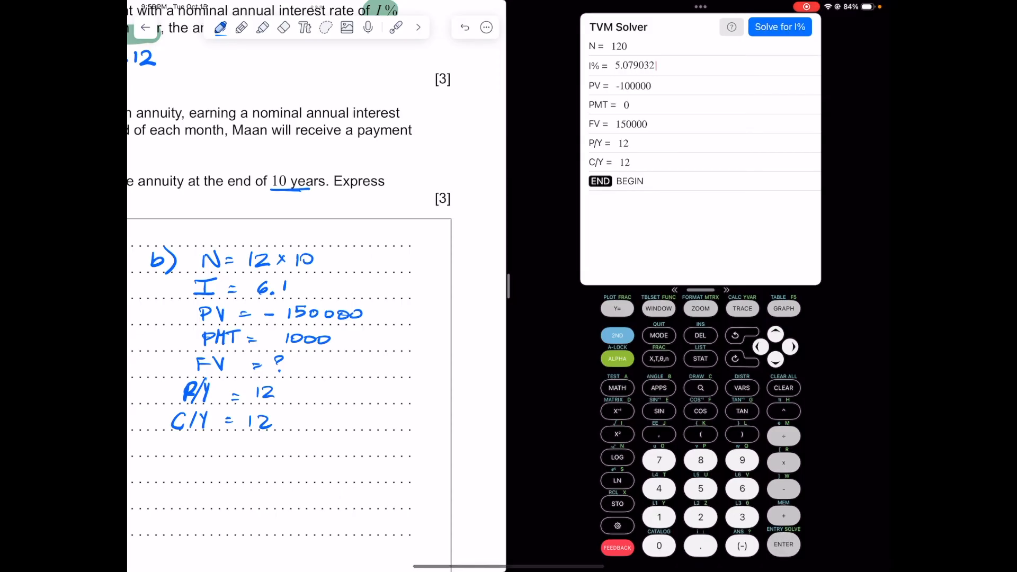
text(6.1)
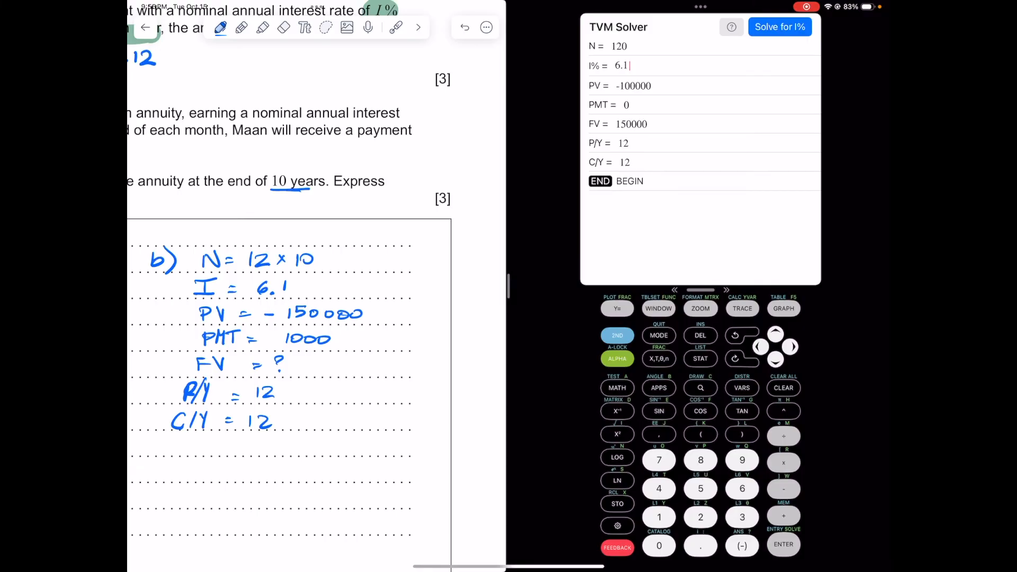
click(649, 85)
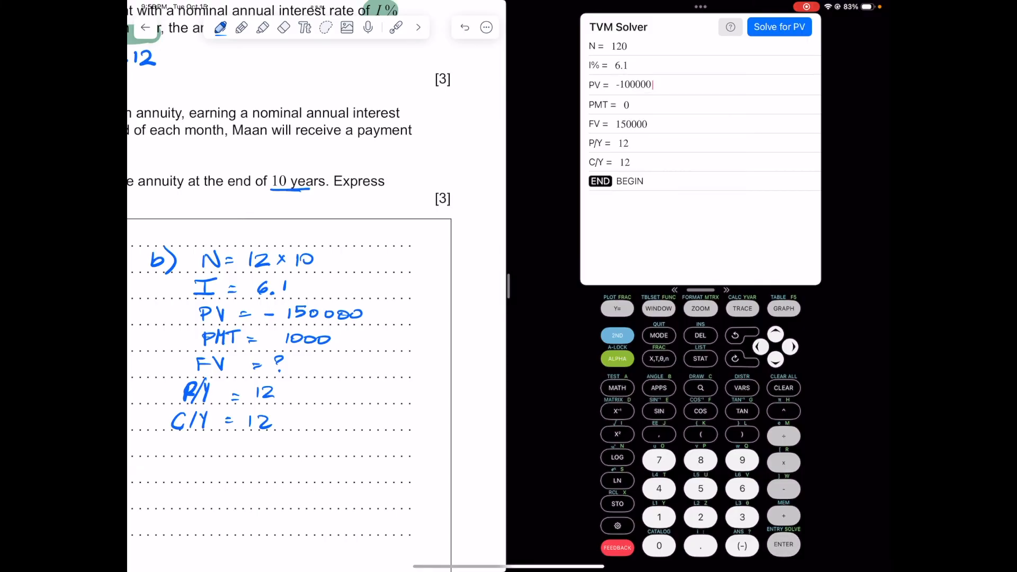
click(783, 388)
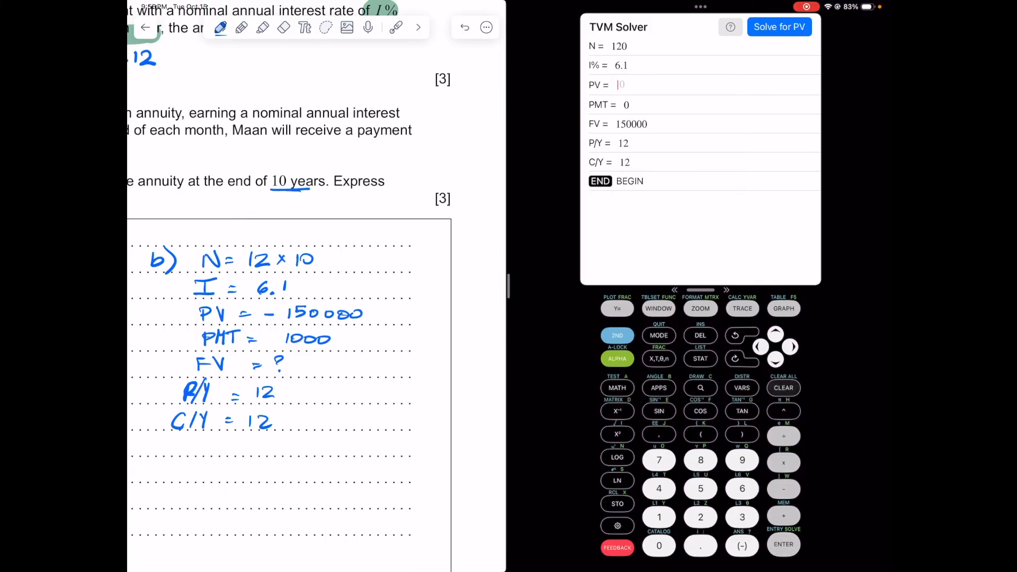
click(658, 518)
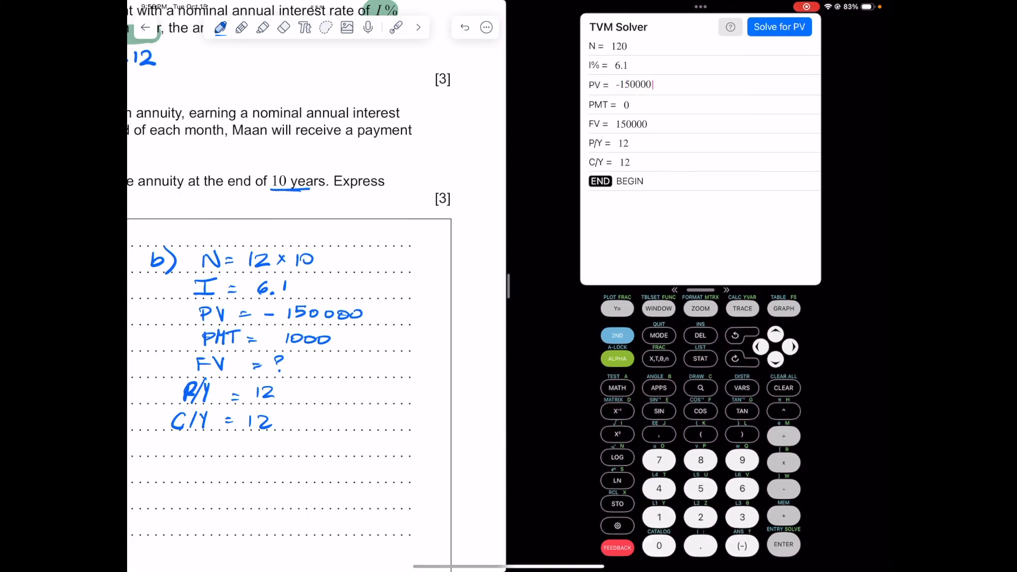
Enter PMT = 1000 and FV = 0, rechecking the payment field.
click(624, 104)
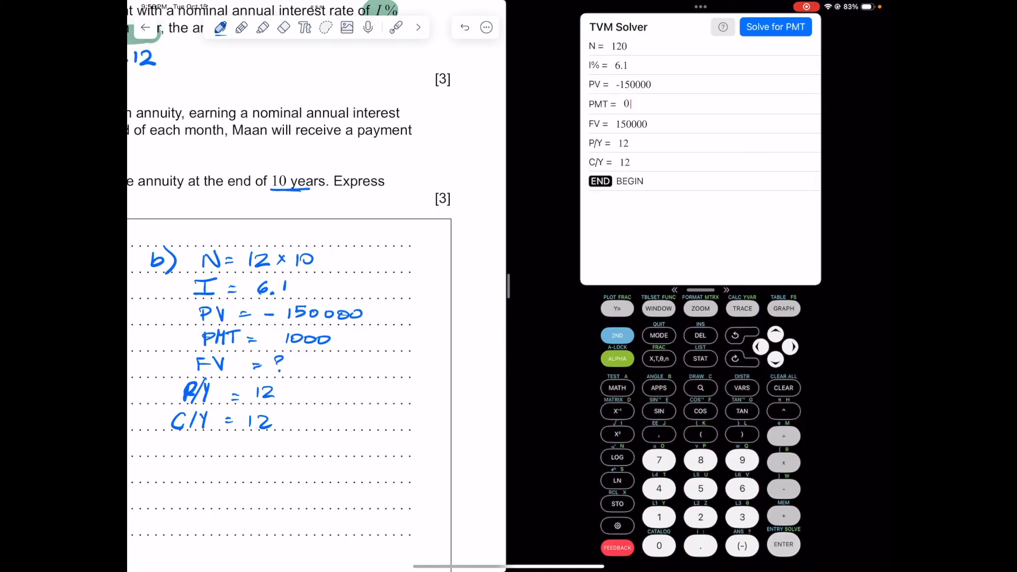
click(658, 517)
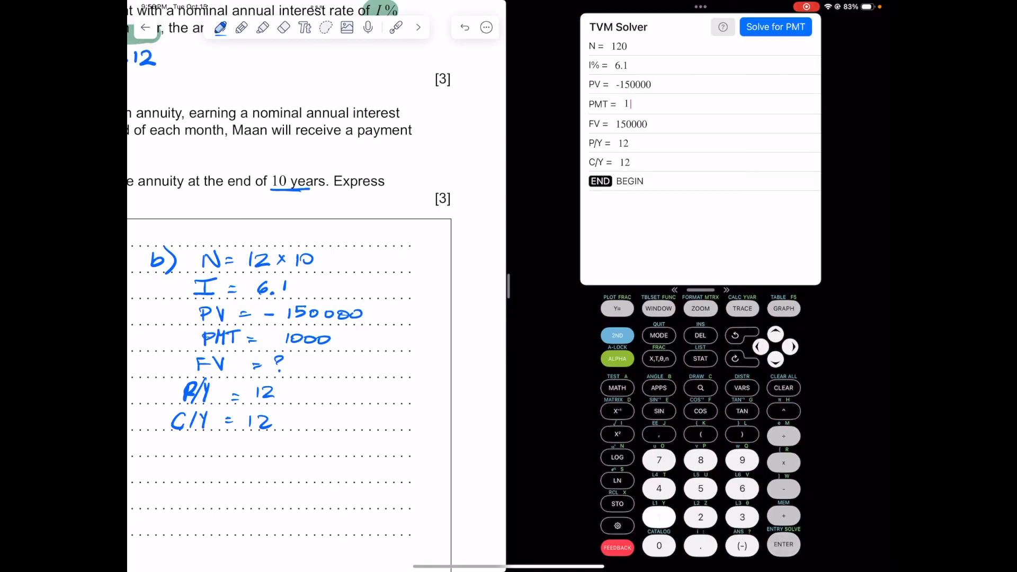
click(658, 517)
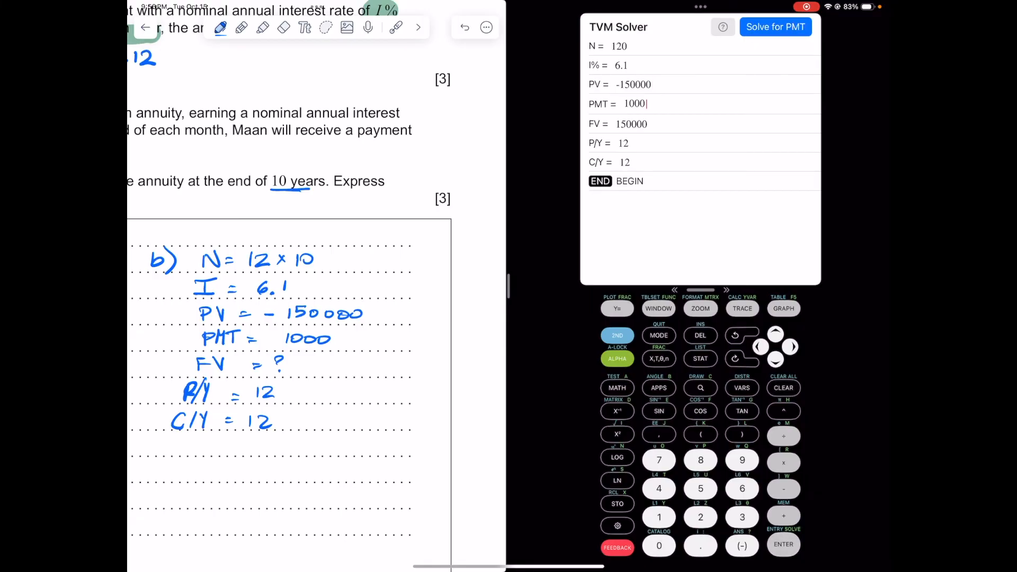
click(627, 123)
text(0)
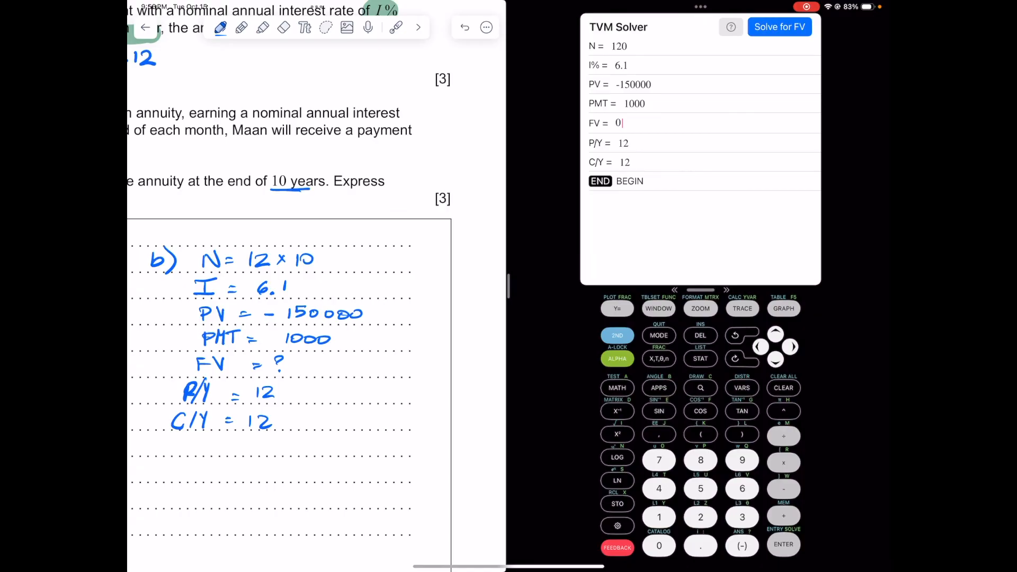
click(627, 103)
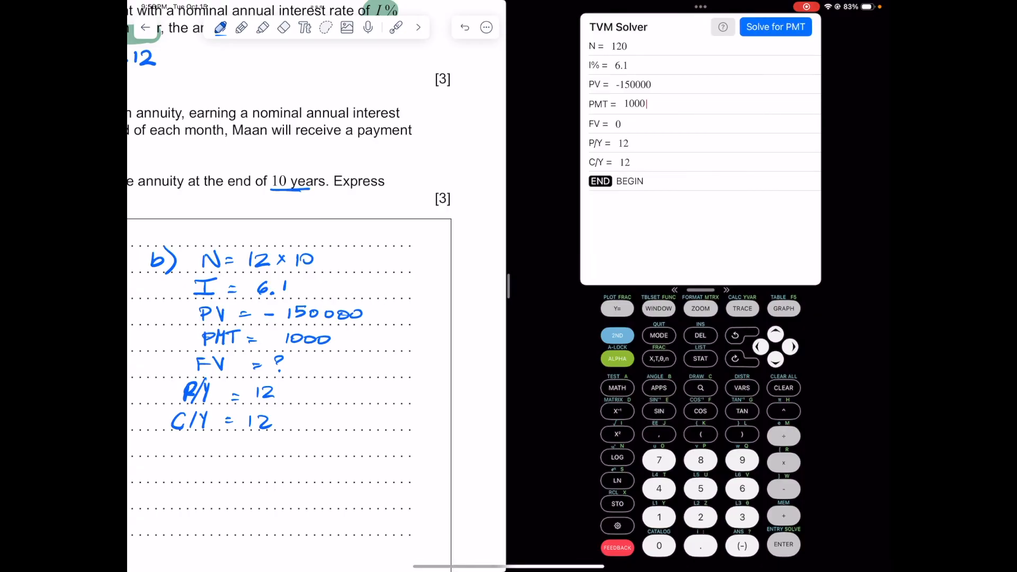
click(618, 124)
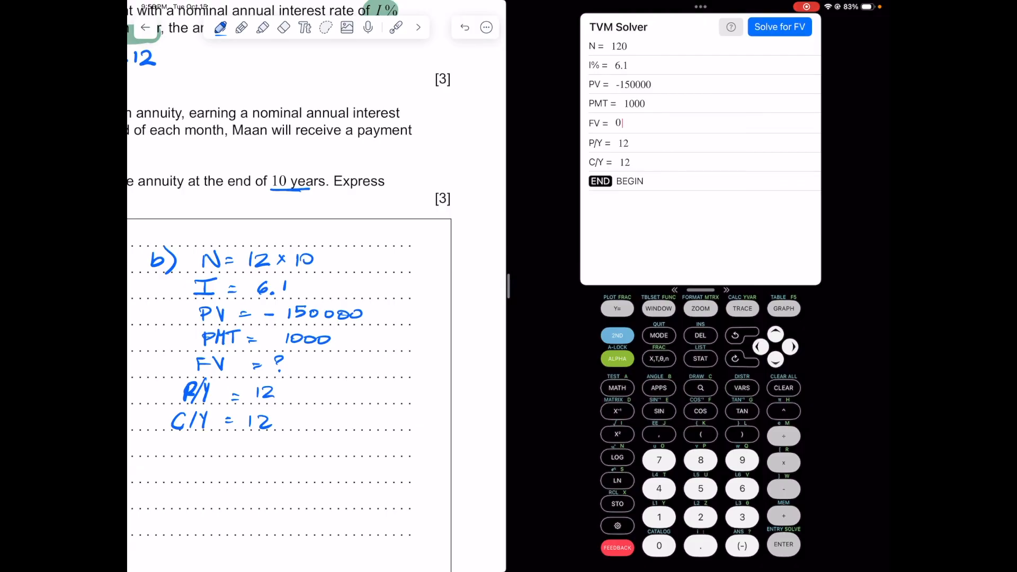